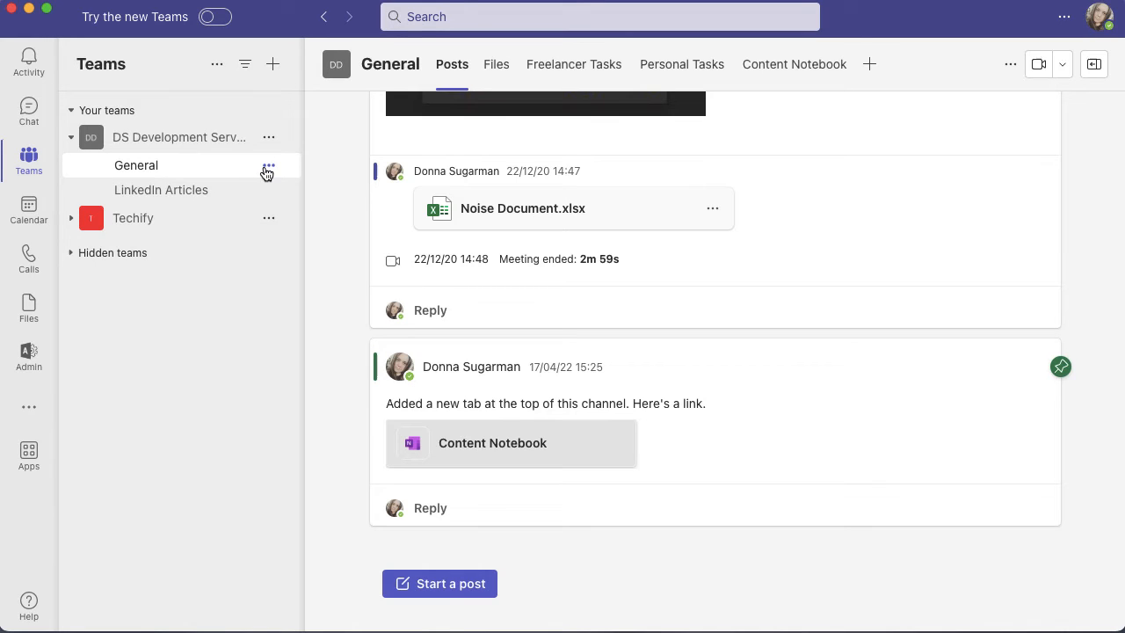
mouse_move(268, 171)
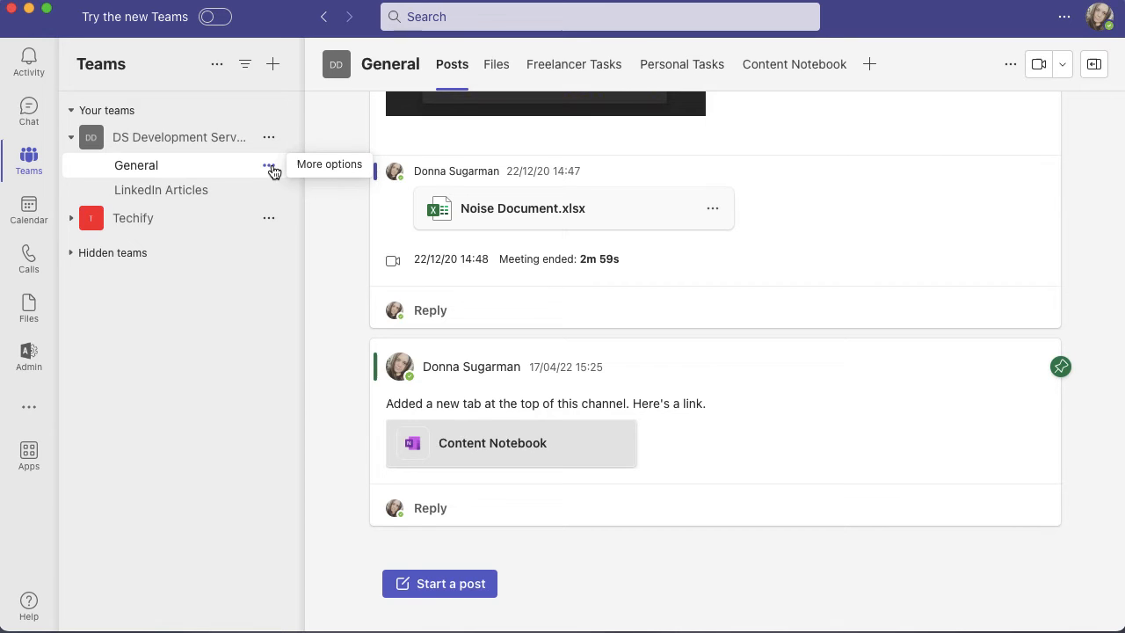
Open Channel notifications from the General channel's ••• menu in DS Development Services.
click(269, 165)
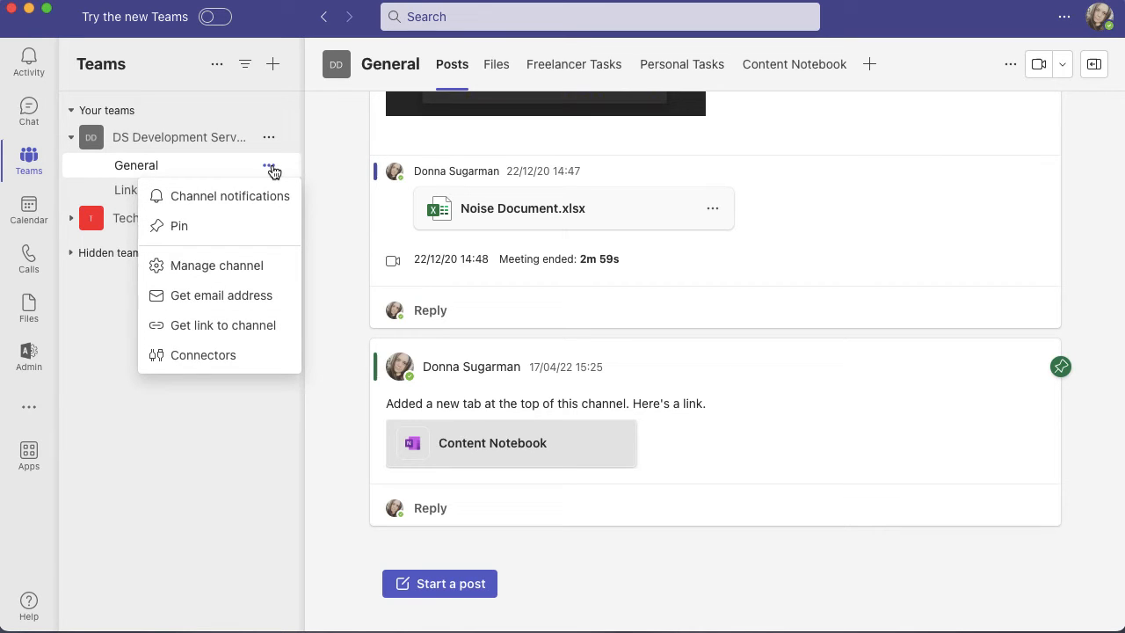
mouse_move(246, 196)
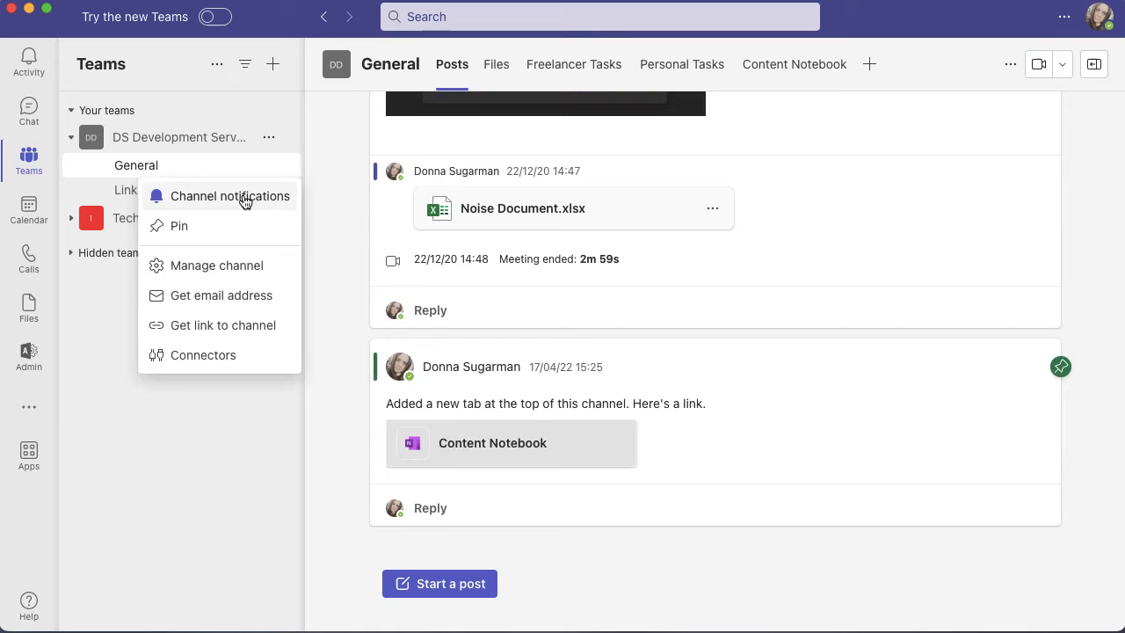
click(230, 196)
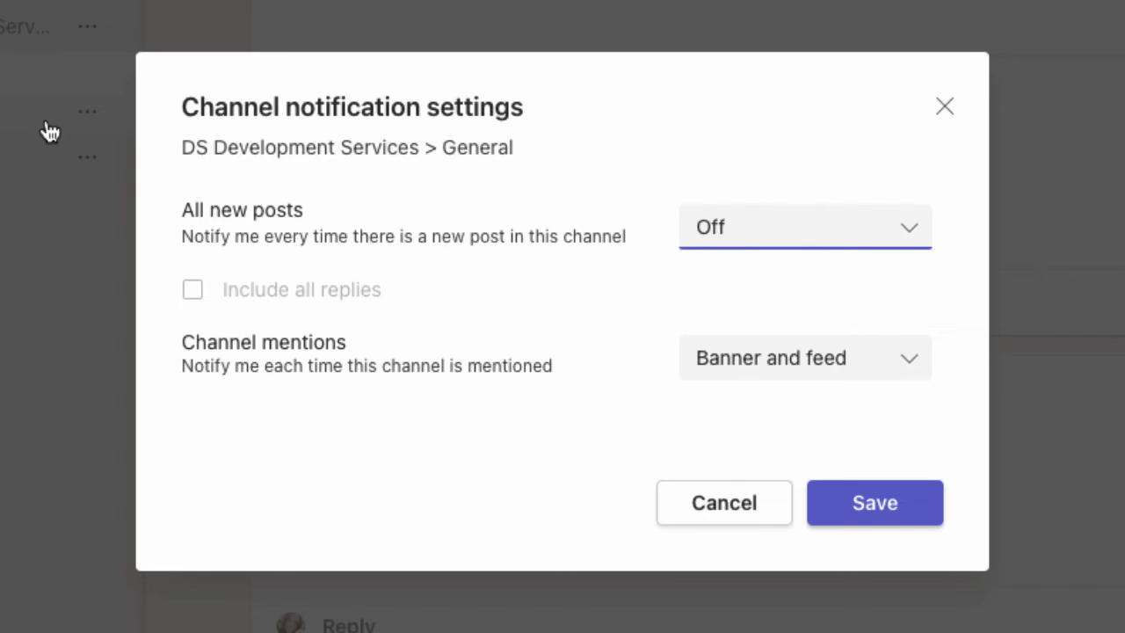
mouse_move(889, 230)
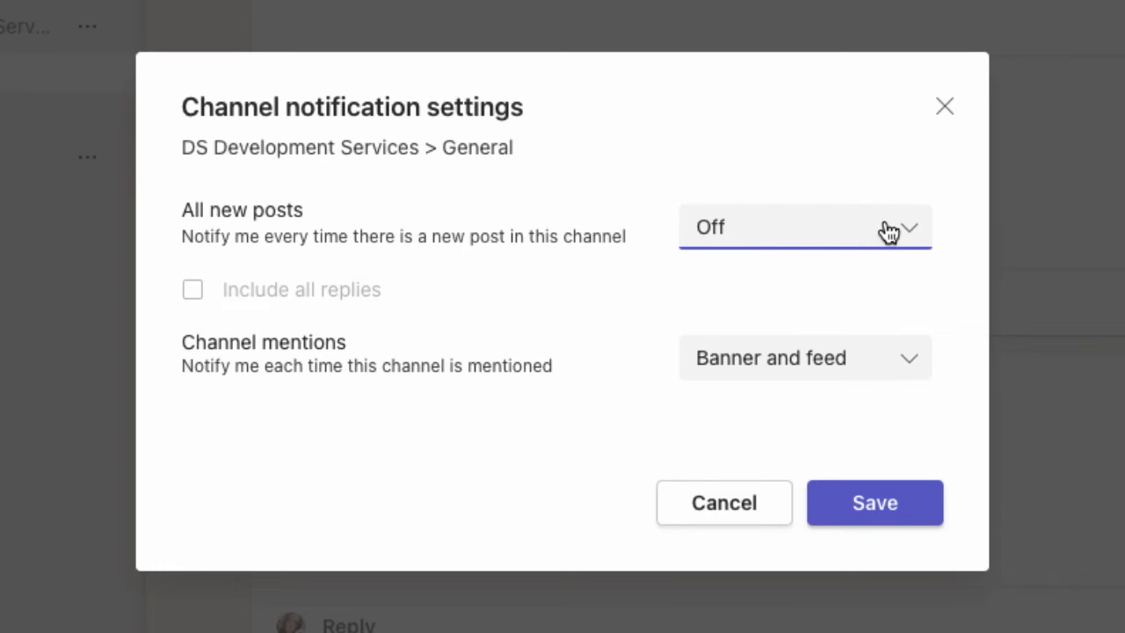
Check the All new posts dropdown, then show the Channel mentions choices.
click(803, 226)
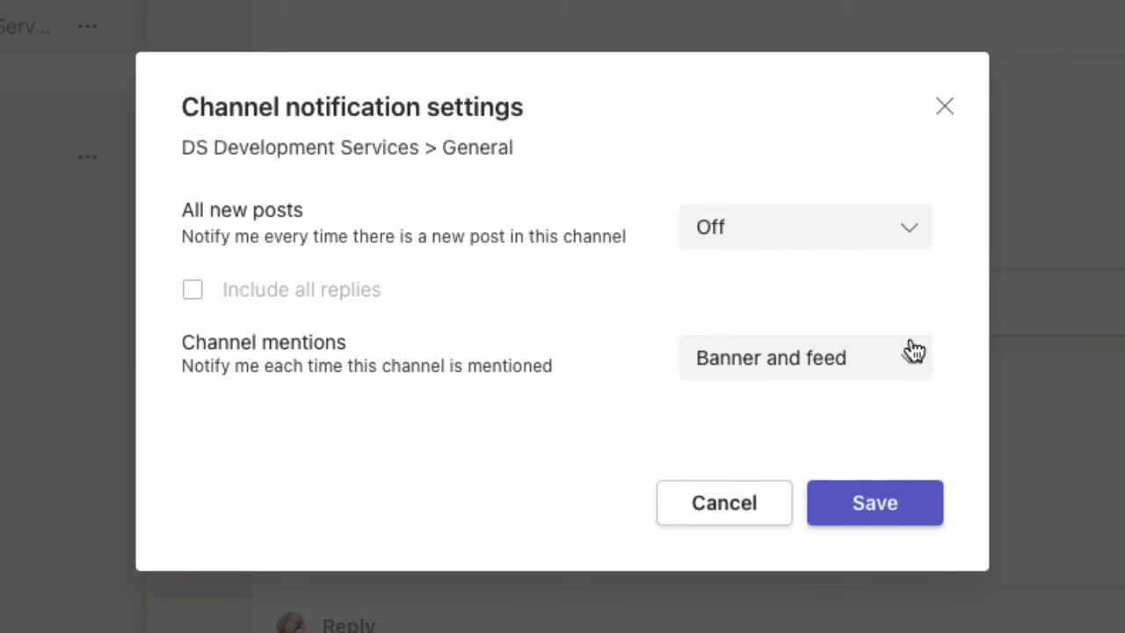
click(803, 357)
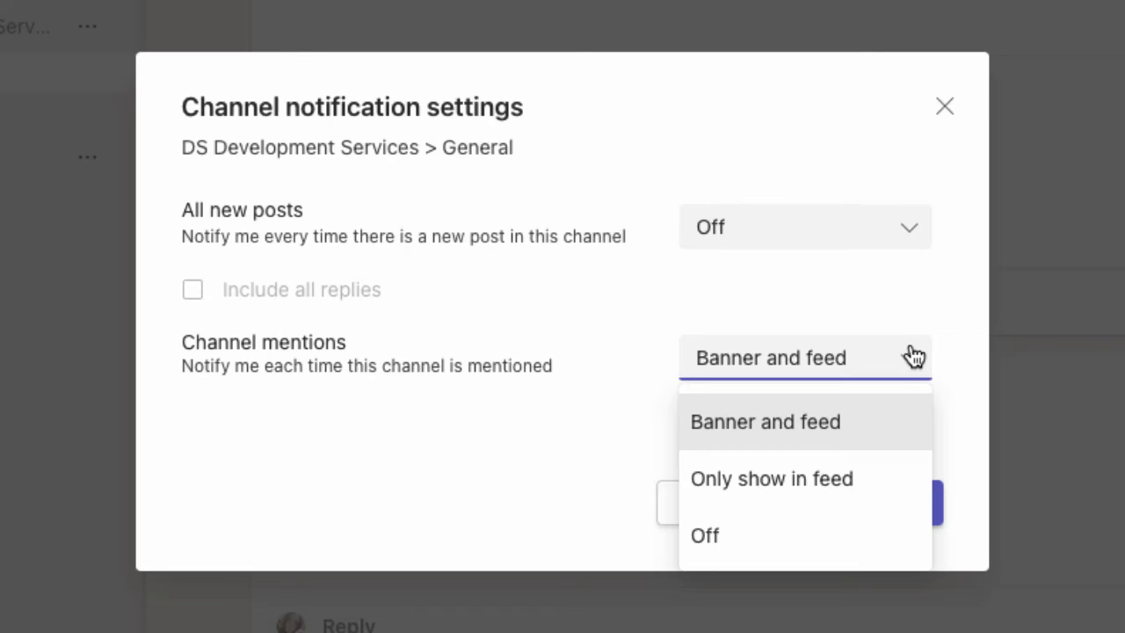